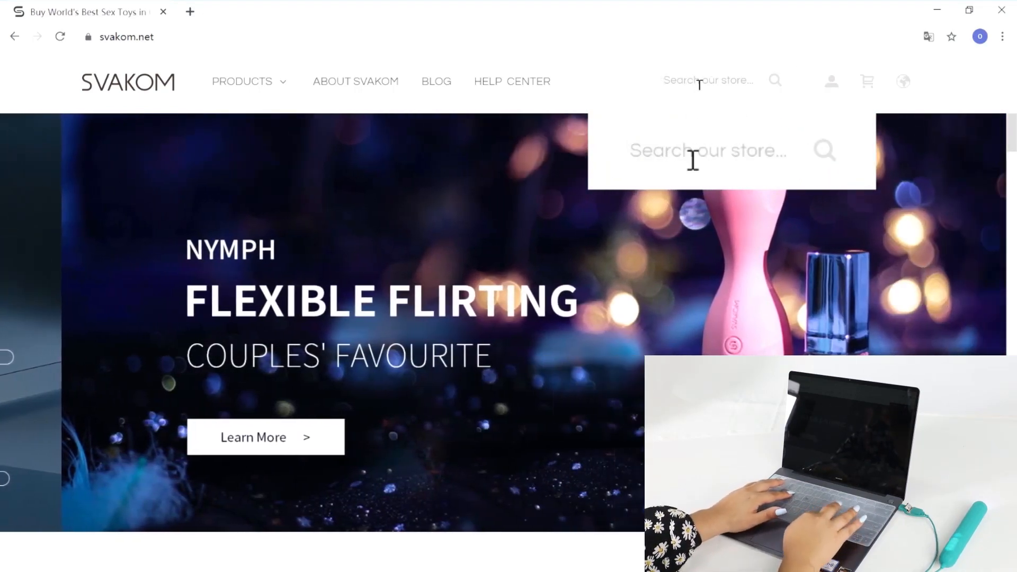
# Step: Search for 'siim' and follow the Siime Plus APP link to the Download Center
pyautogui.write('siim')
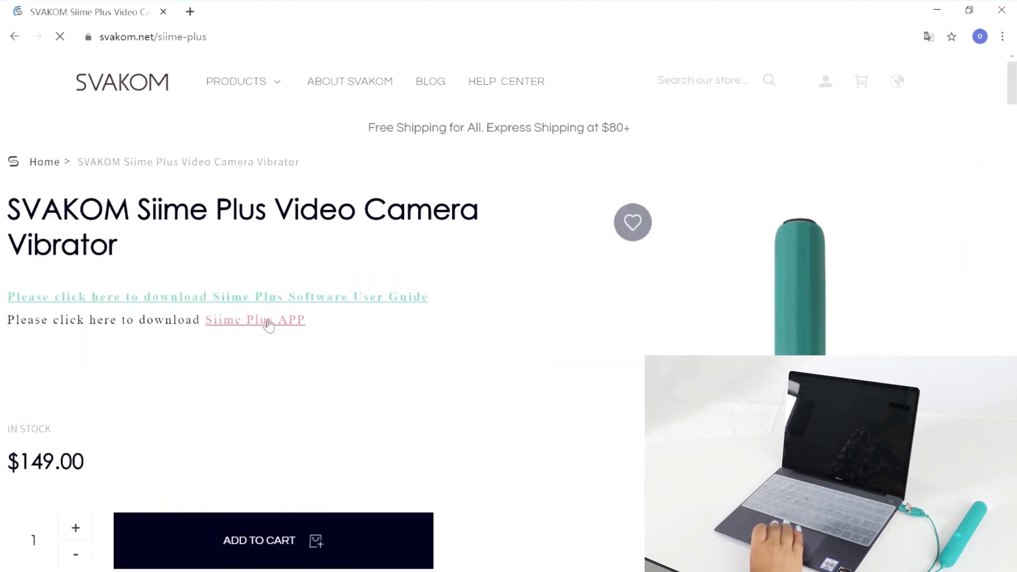
pyautogui.click(255, 319)
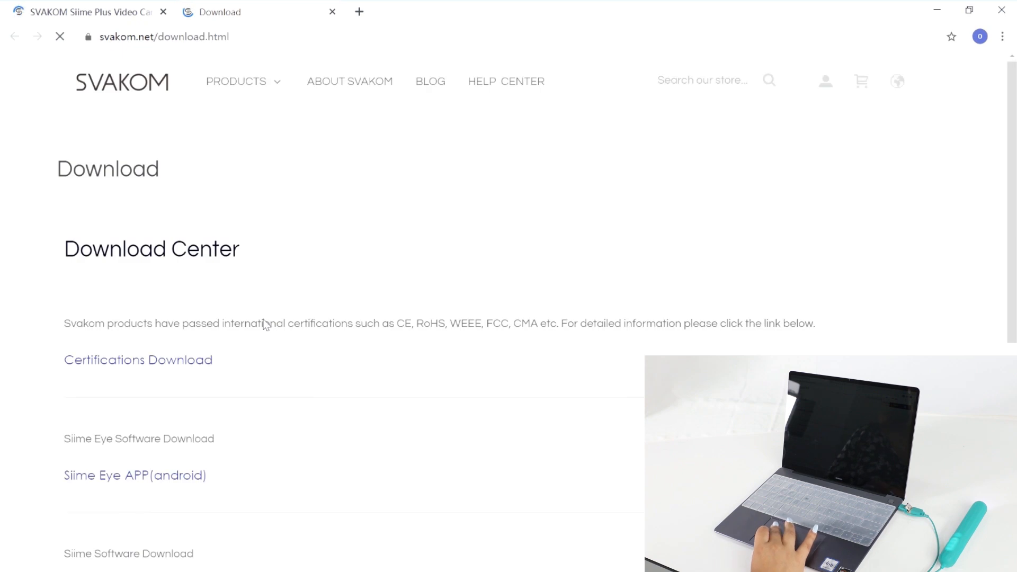
# Step: Download the Siime Windows zip, then run Siime.exe from Bandizip and confirm launching
pyautogui.scroll(-3)
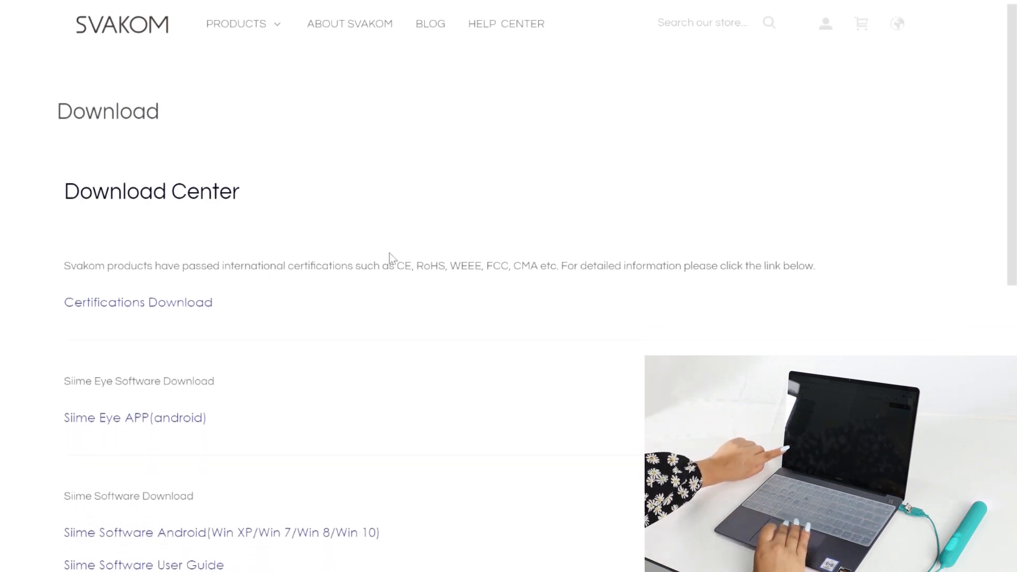
pyautogui.scroll(-3)
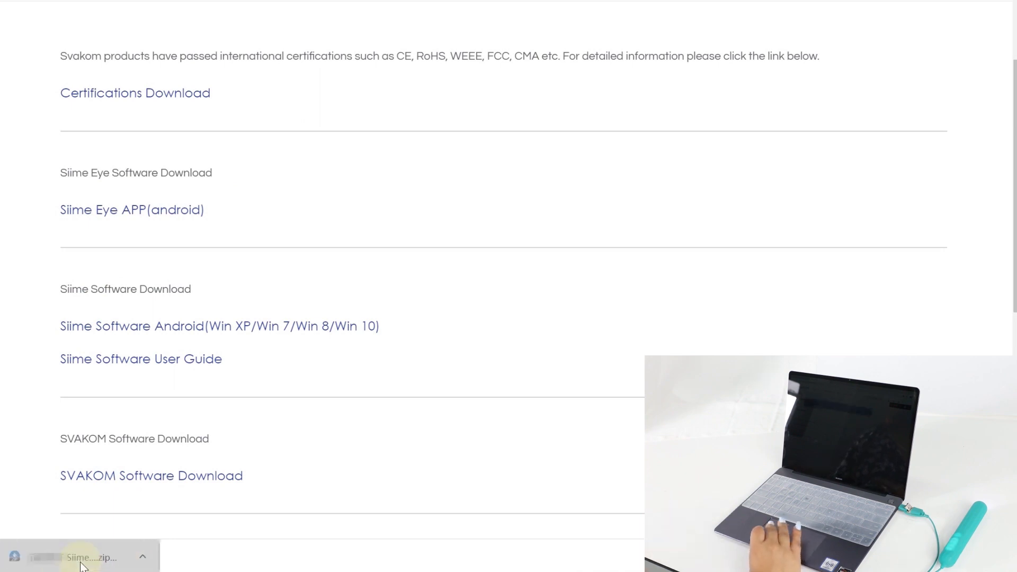
pyautogui.click(78, 558)
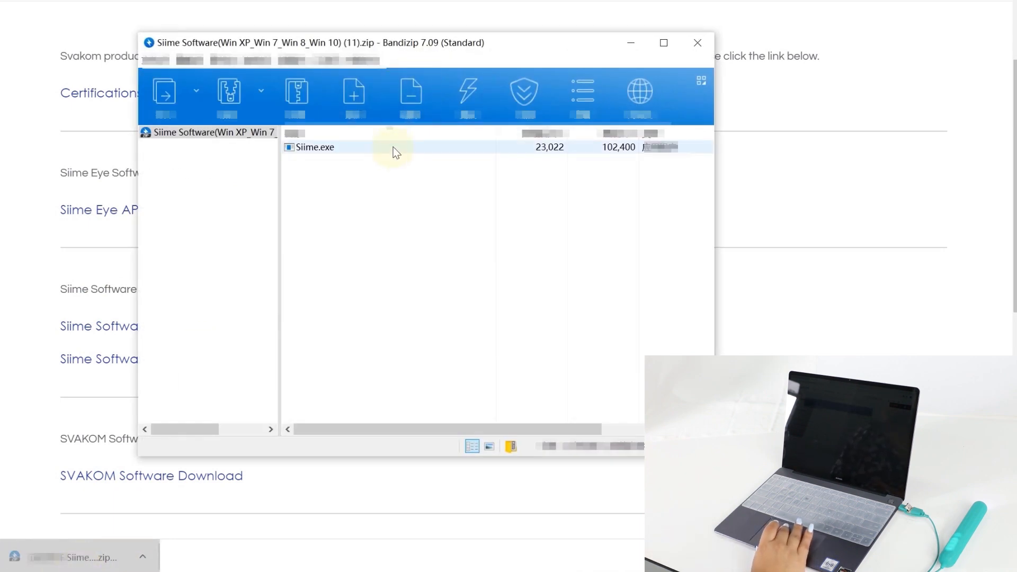
pyautogui.doubleClick(316, 147)
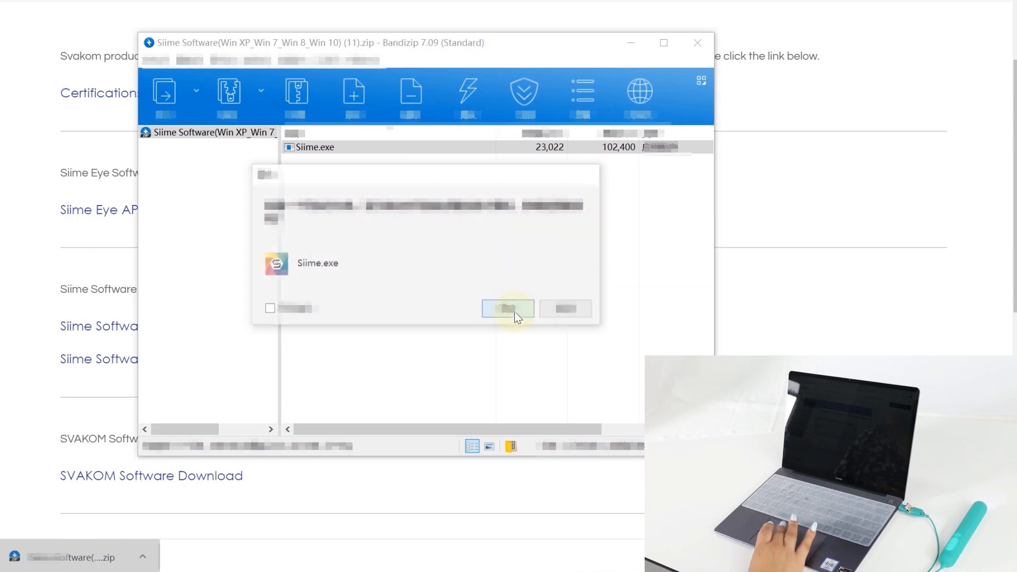
pyautogui.click(508, 308)
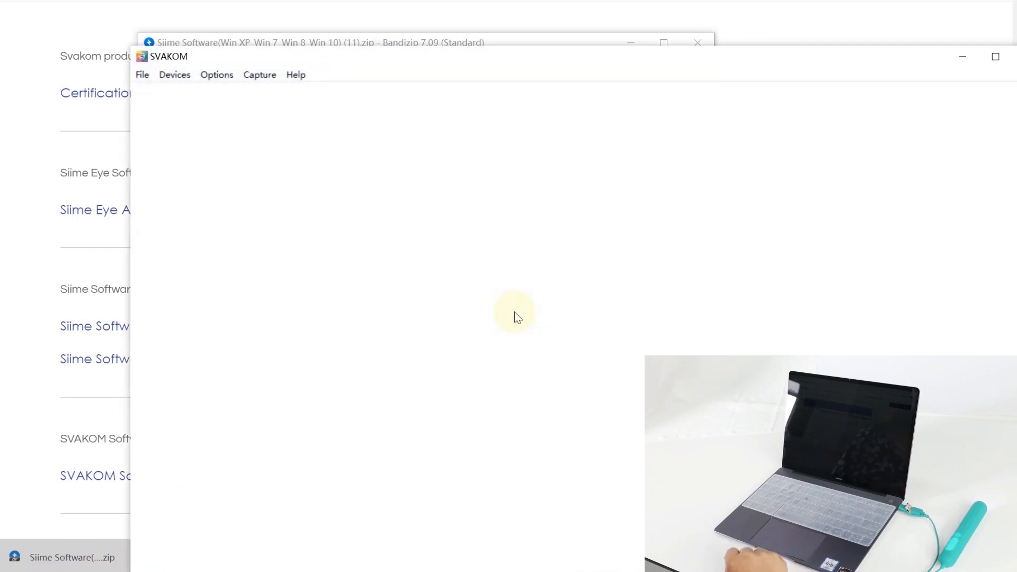